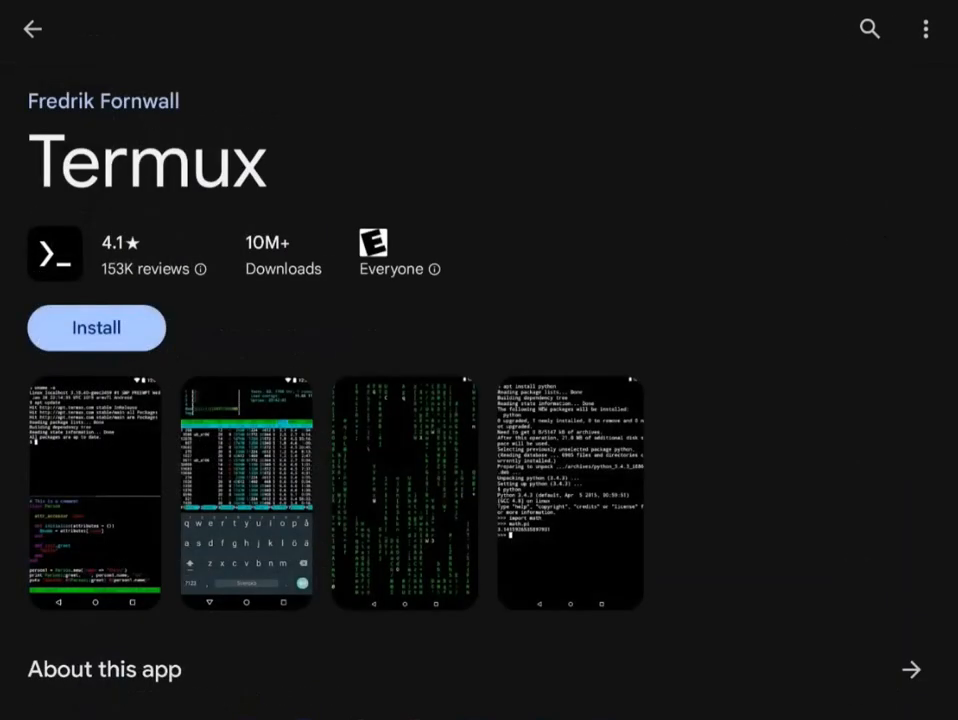
- Read Termux's Play Store 'About this app' note on halted updates and alternative sources
scroll("down", 3)
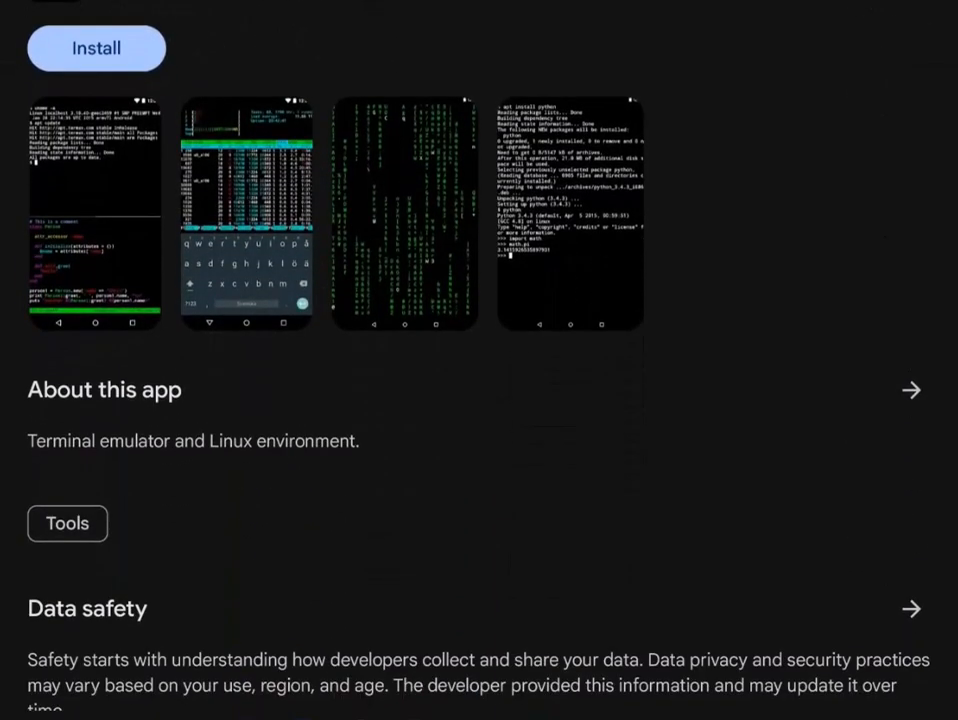
left_click(909, 390)
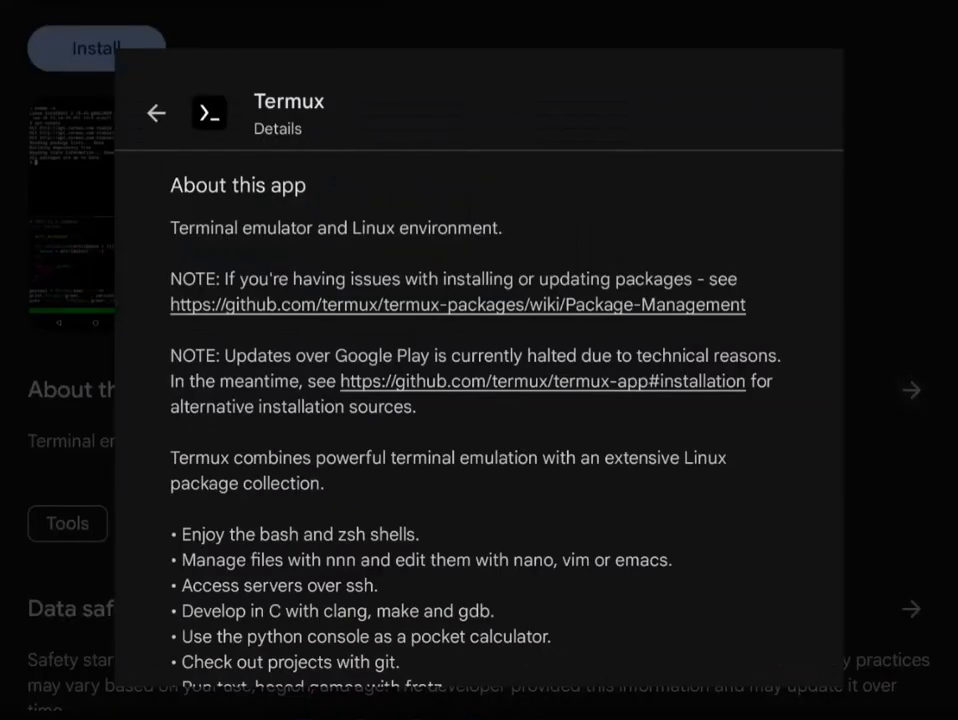
scroll("down", 3)
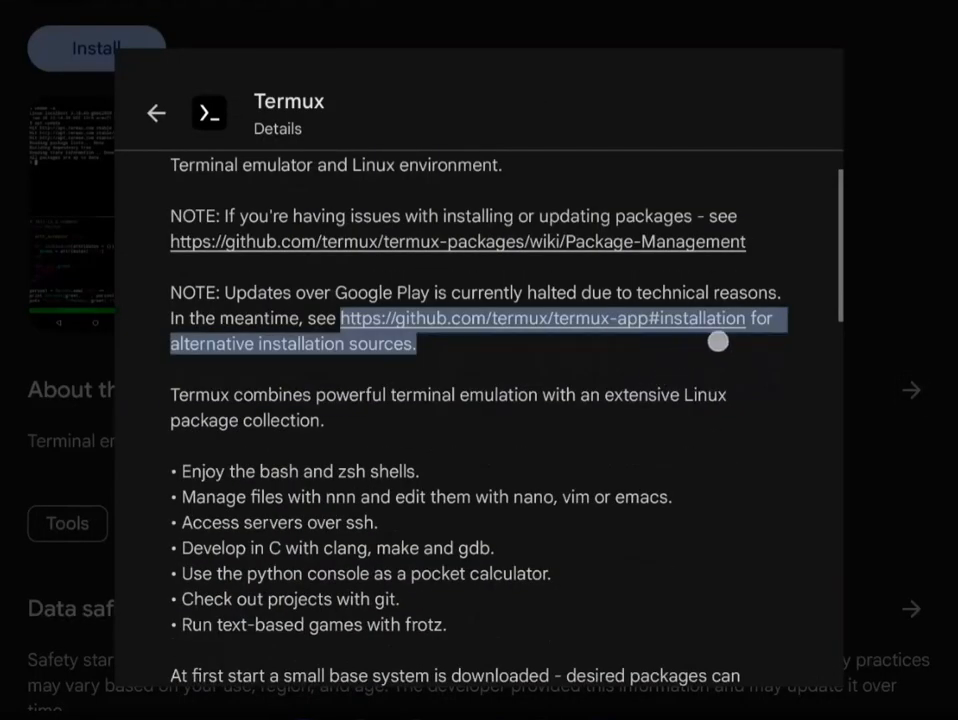
- Follow the github.com/termux/termux-app#installation link and scroll its Installation section
left_click(555, 319)
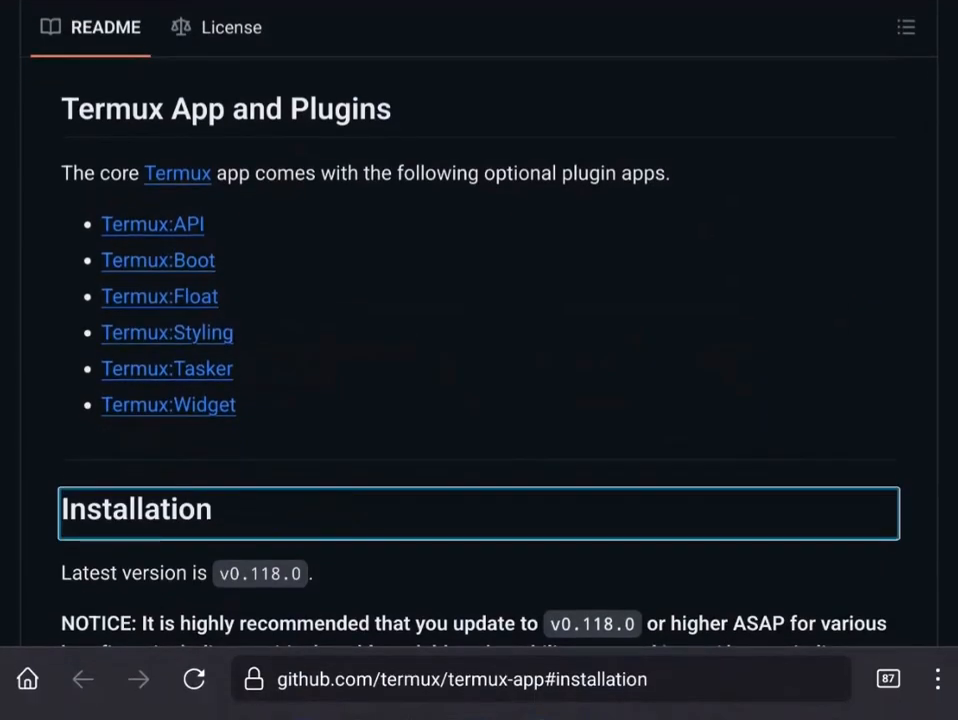
scroll("down", 3)
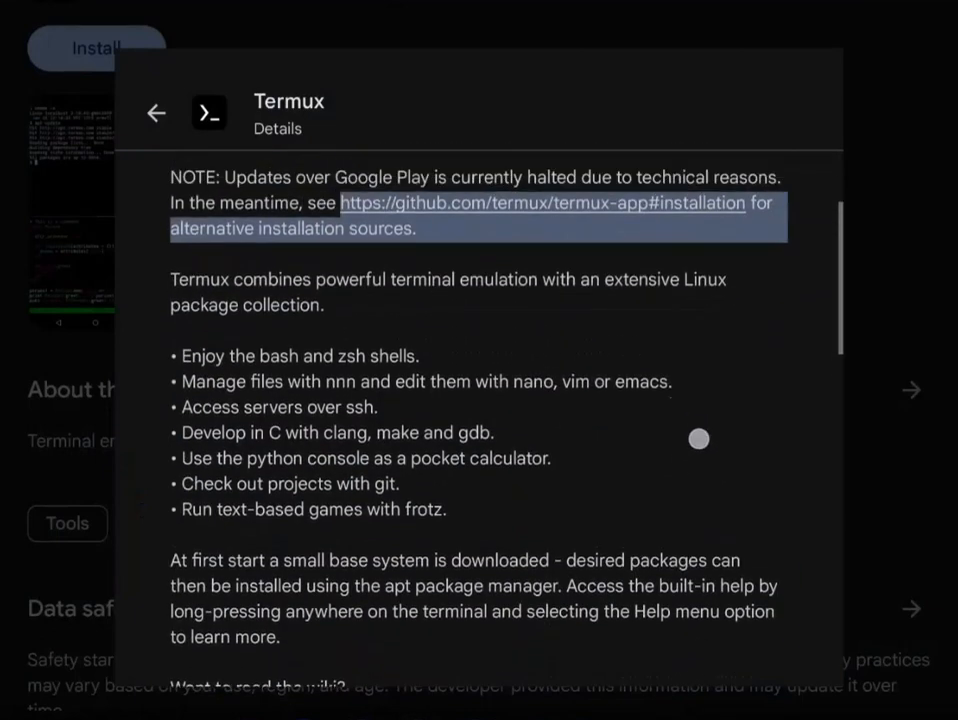
- Scroll the Termux details, then move over to Termux's F-Droid listing
scroll("down", 3)
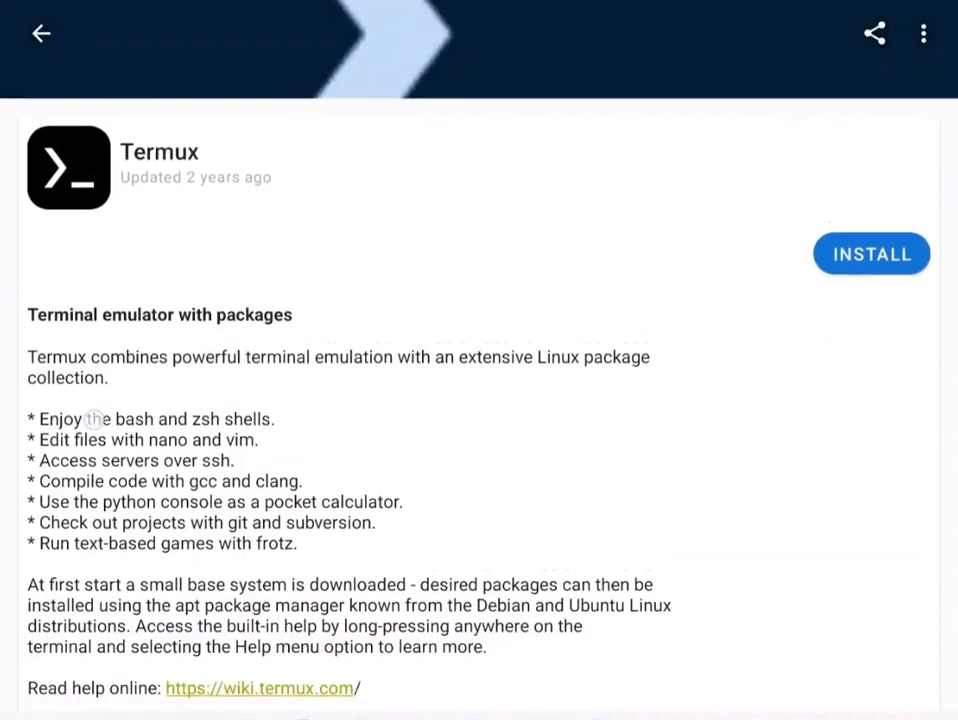
- Install Termux from F-Droid, confirm the system prompt, and open it
scroll("down", 3)
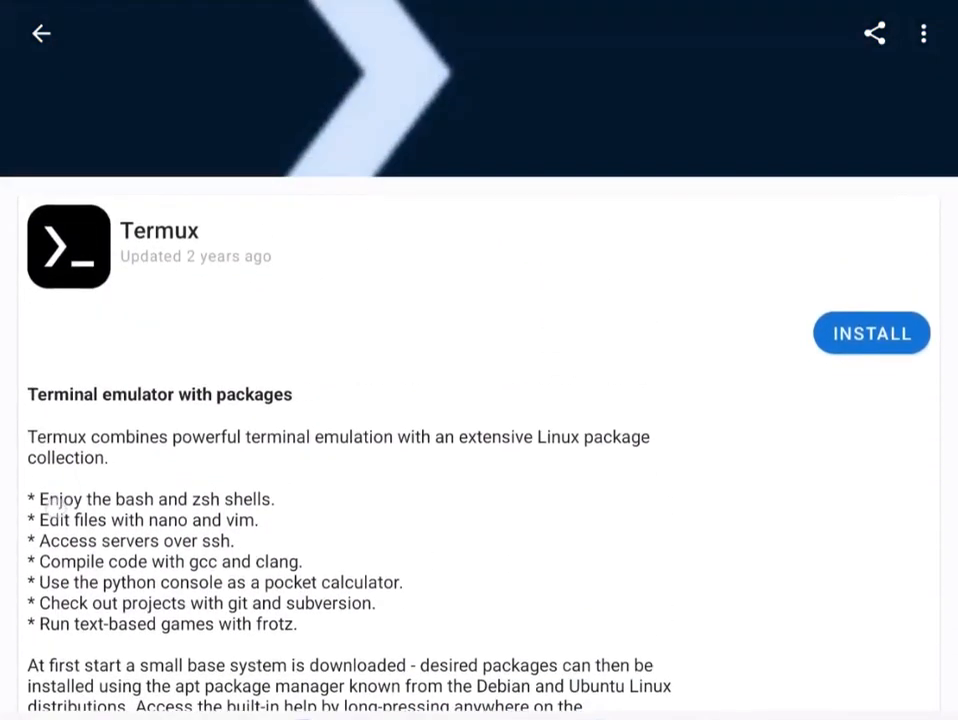
left_click(871, 333)
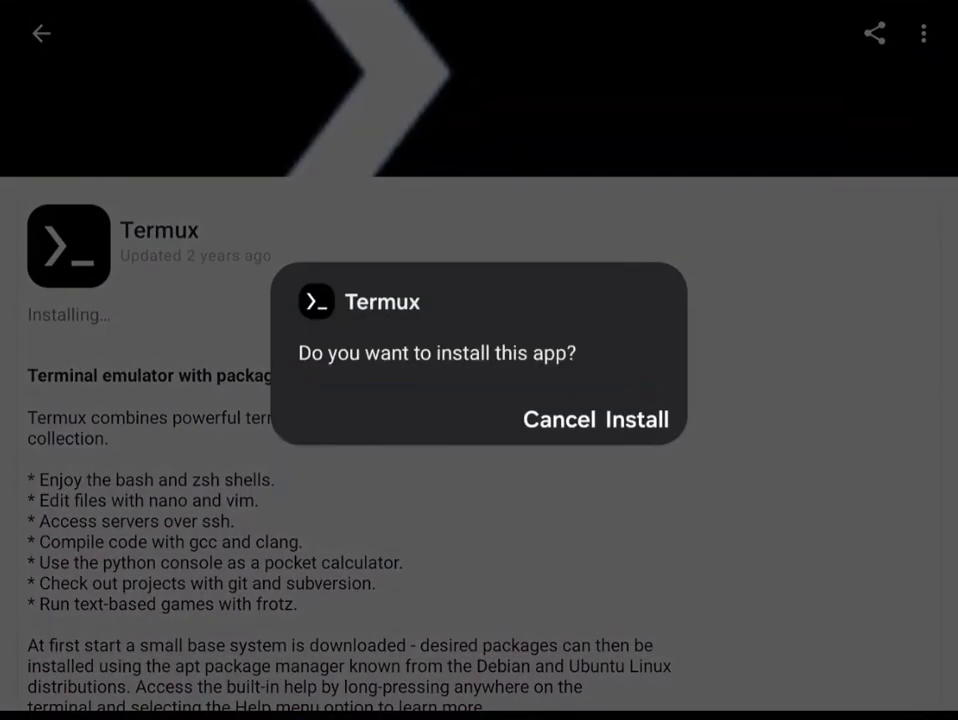
left_click(645, 419)
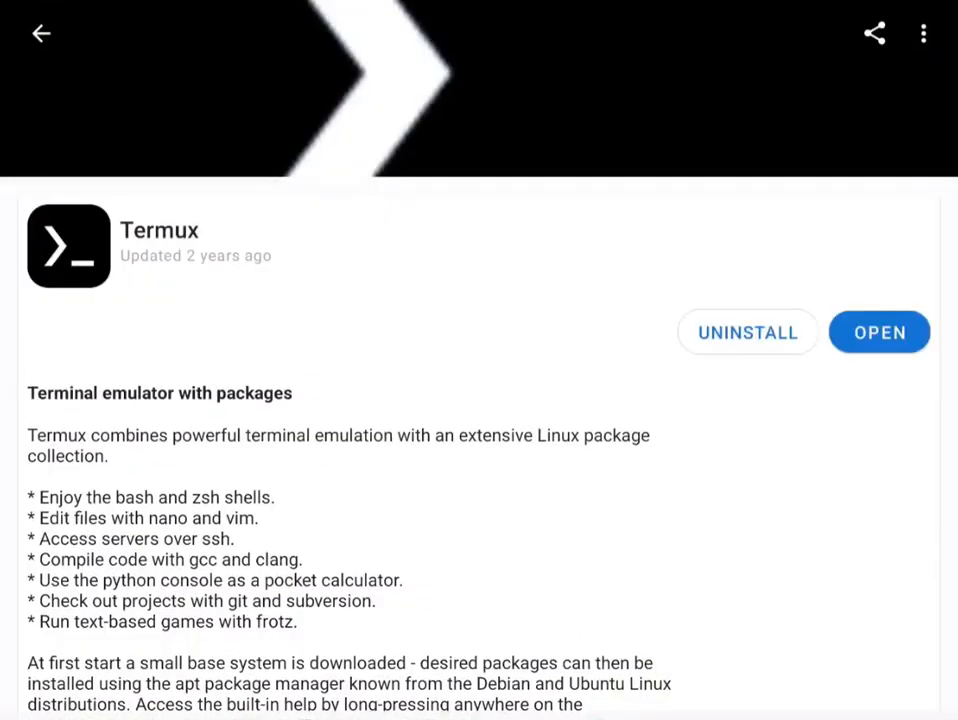
left_click(879, 331)
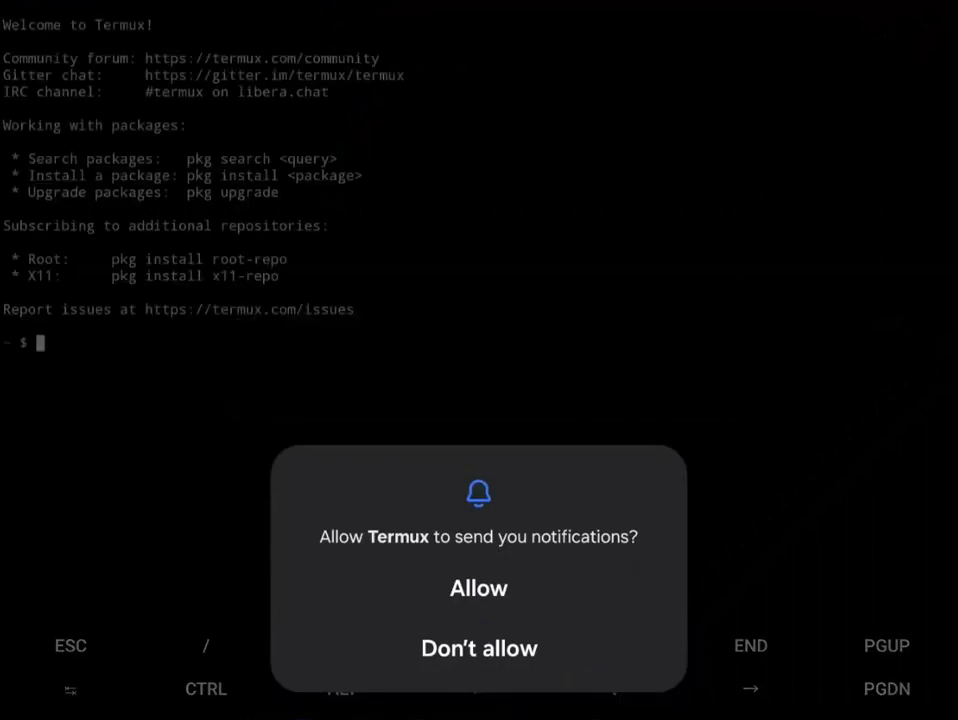